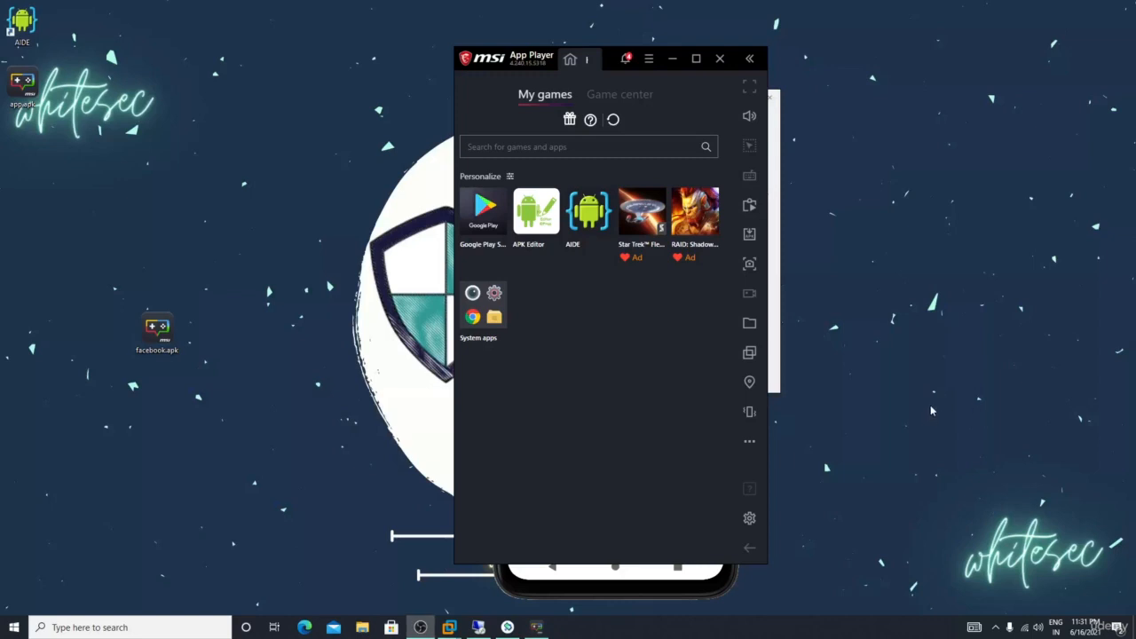
pyautogui.moveTo(934, 407)
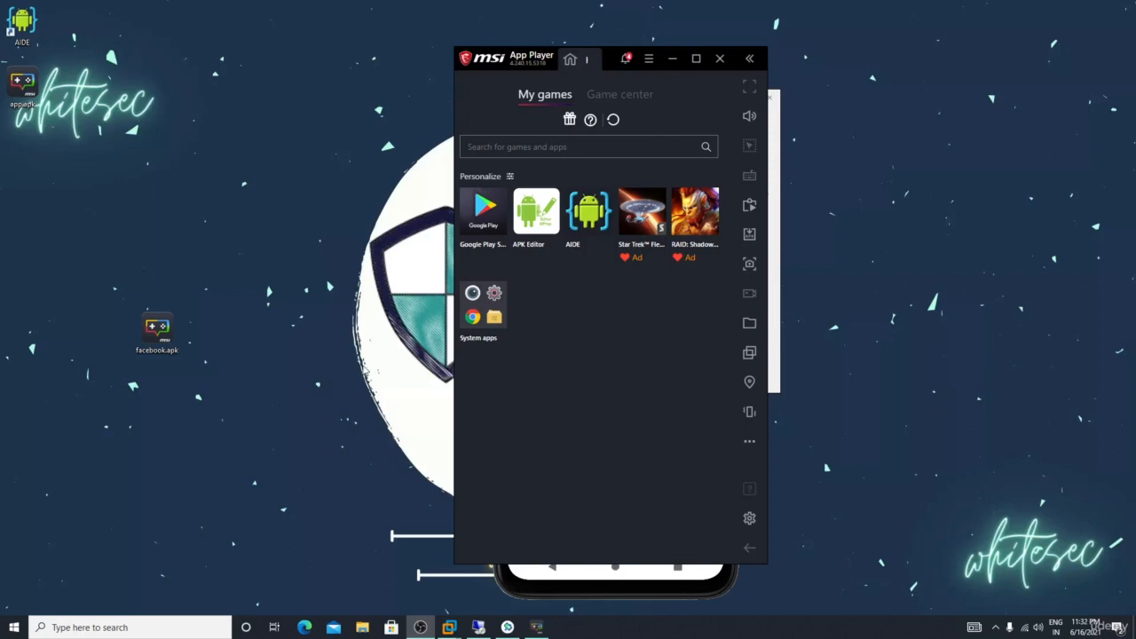
# - Install facebook.apk from the desktop into MSI App Player, then launch APK Editor
pyautogui.click(157, 332)
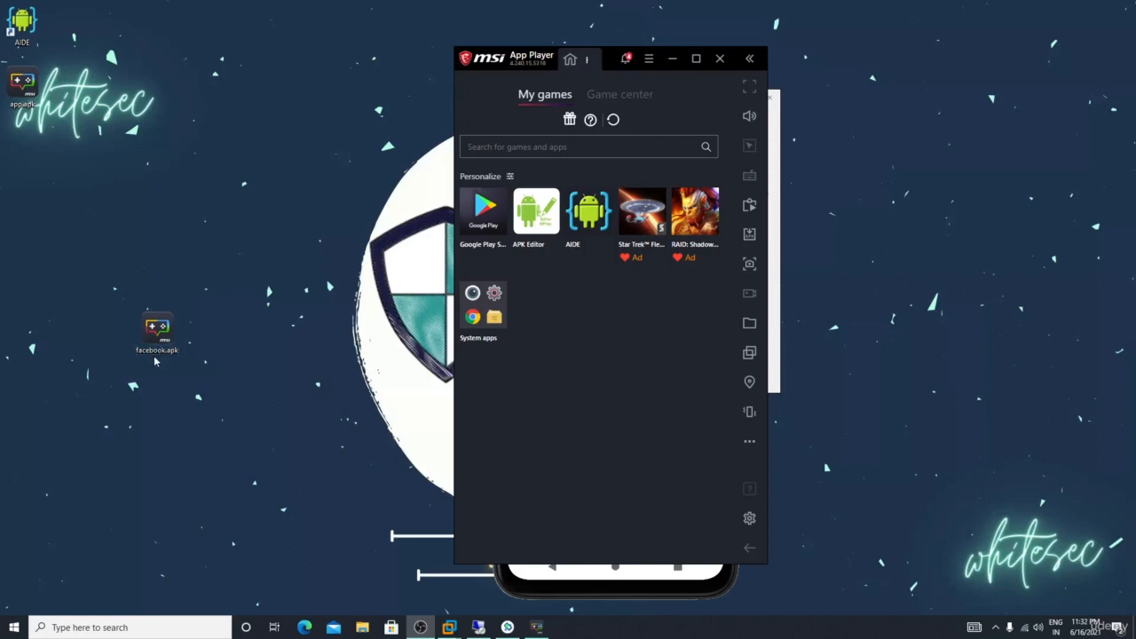
pyautogui.click(157, 332)
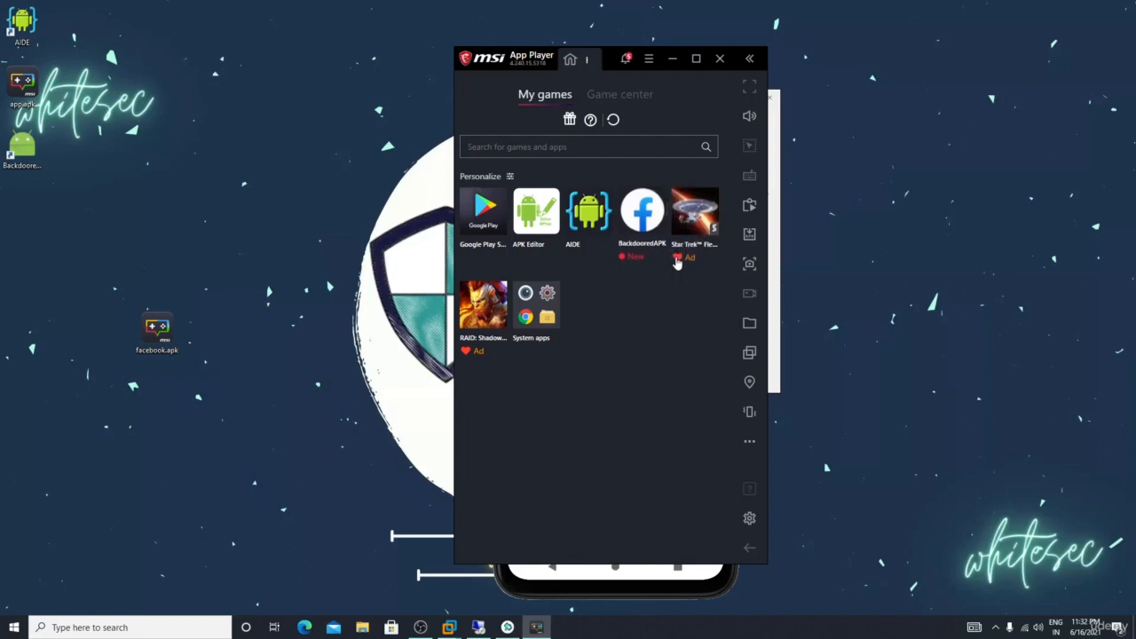
pyautogui.moveTo(647, 327)
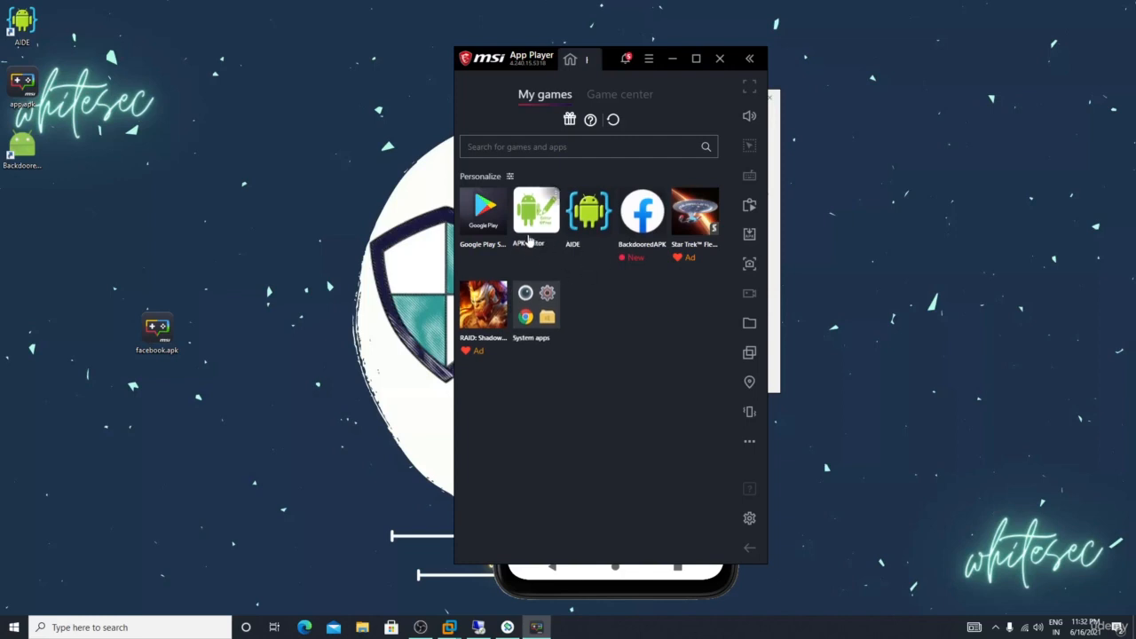
pyautogui.moveTo(532, 238)
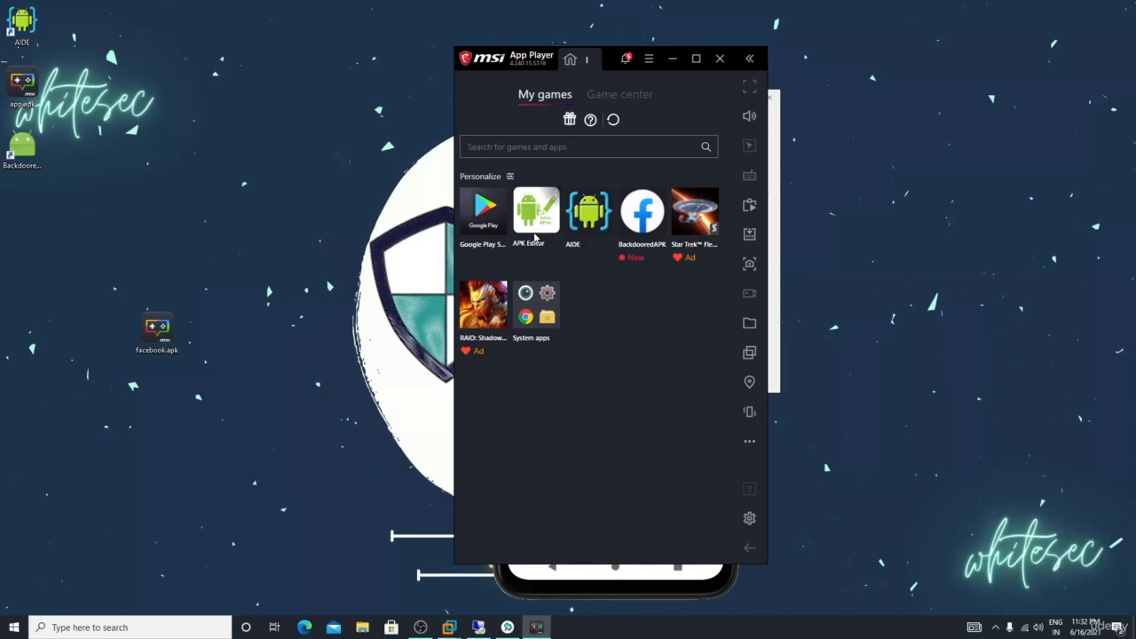
pyautogui.moveTo(626, 306)
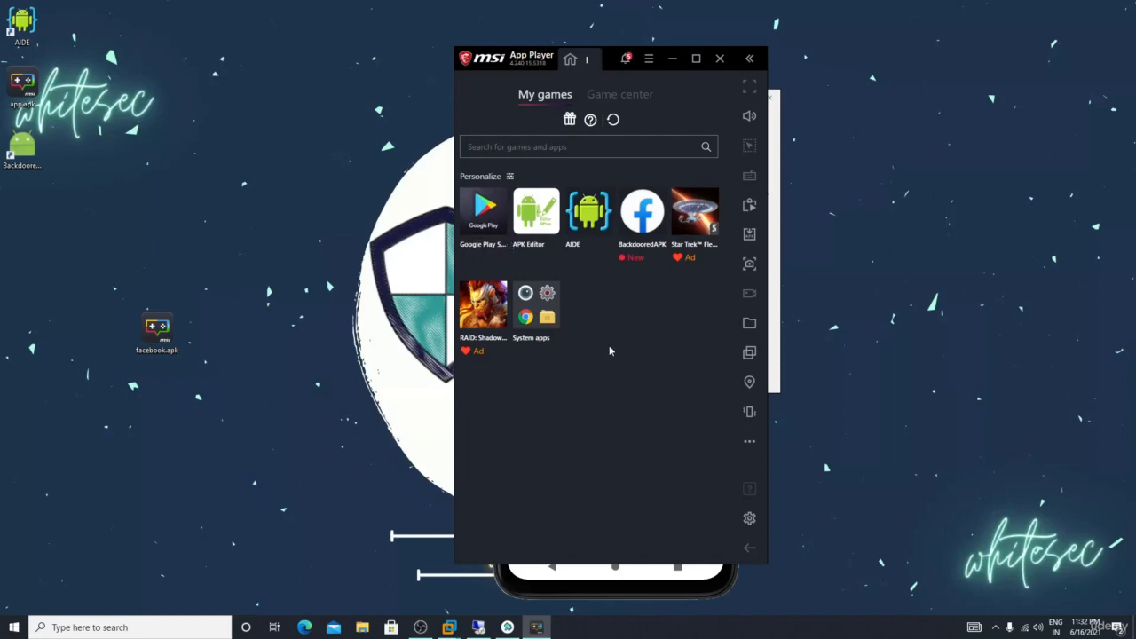
pyautogui.moveTo(602, 350)
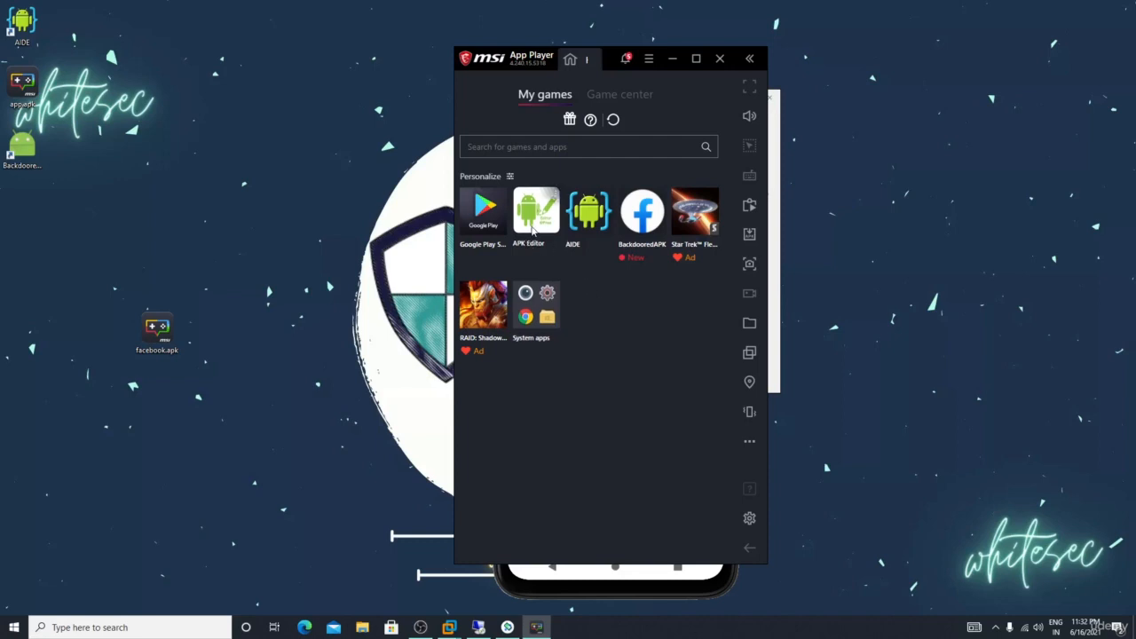
pyautogui.click(535, 211)
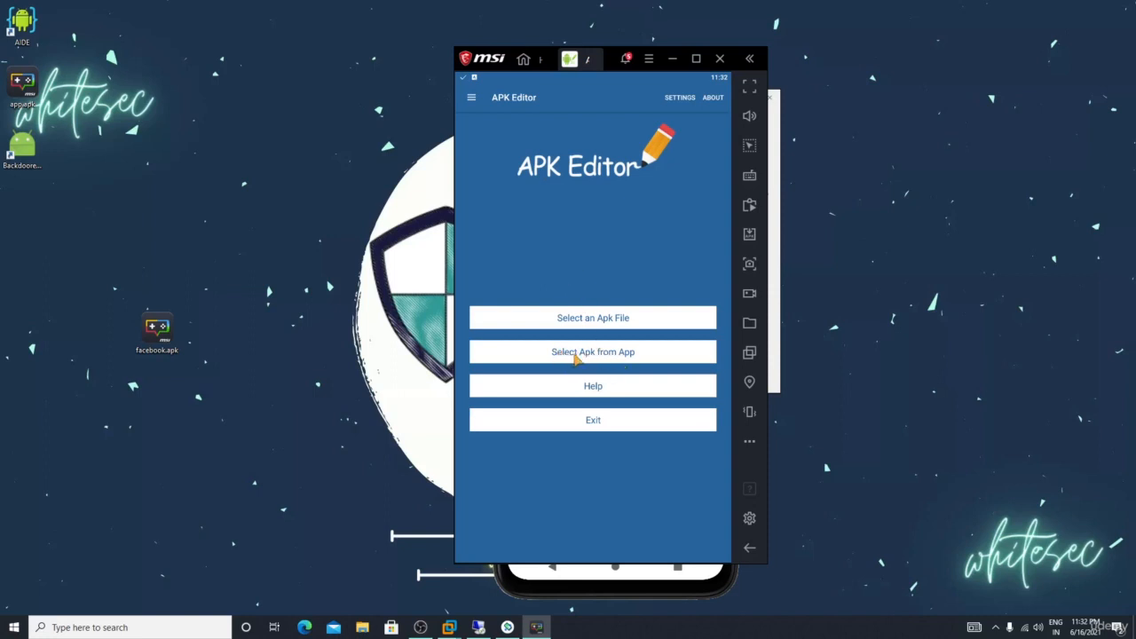
# - Load the installed BackdooredAPK app into APK Editor's Common Edit screen
pyautogui.click(593, 351)
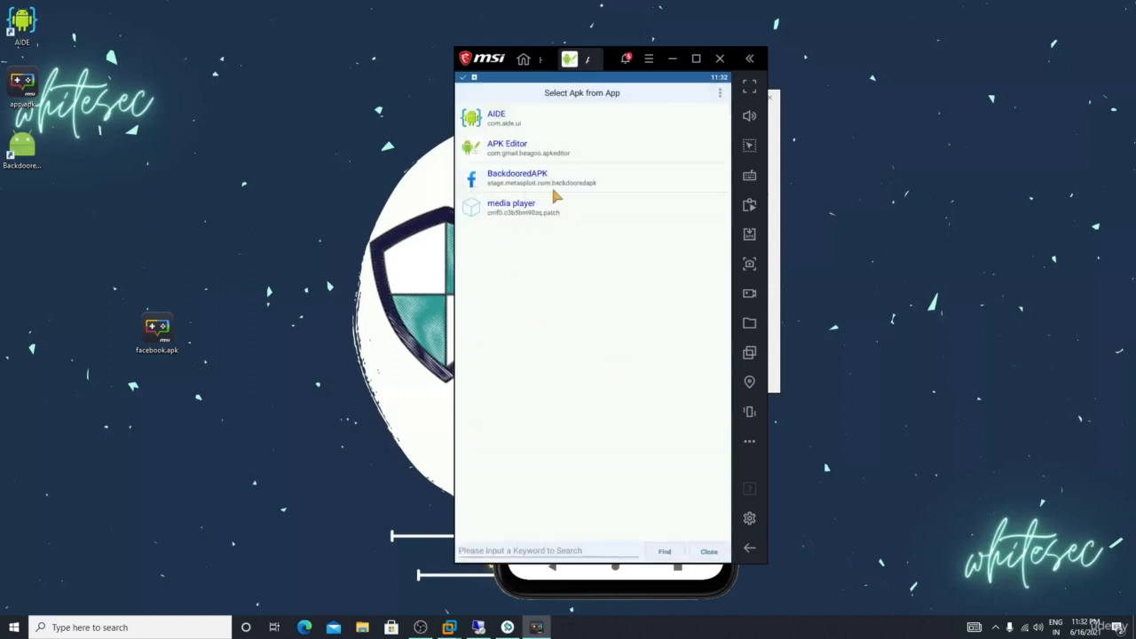
pyautogui.click(517, 178)
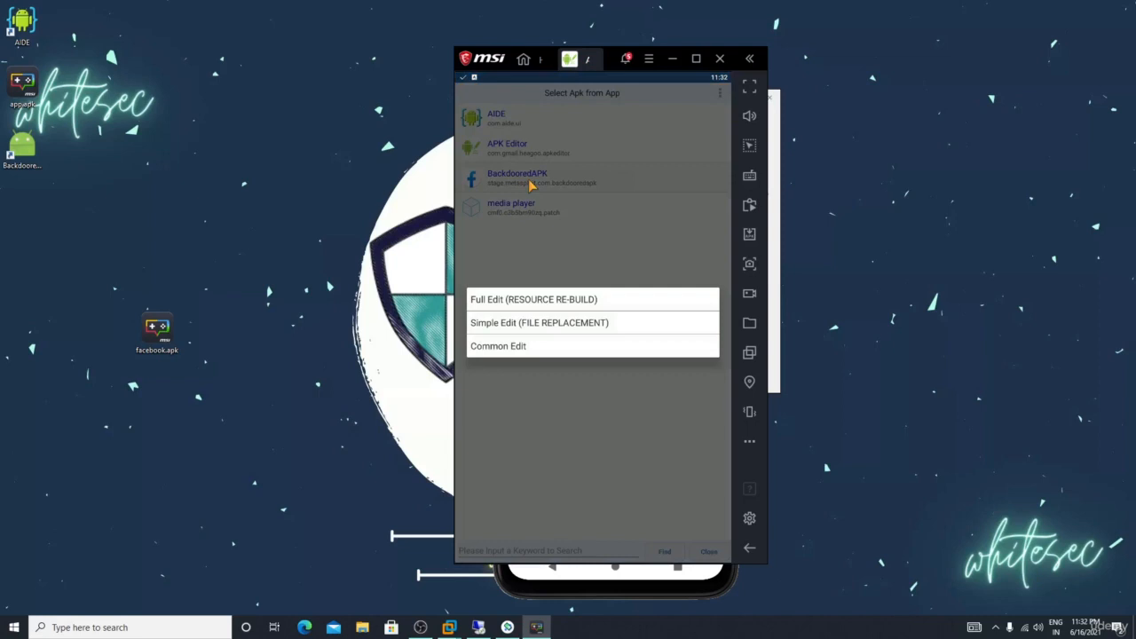
pyautogui.click(497, 346)
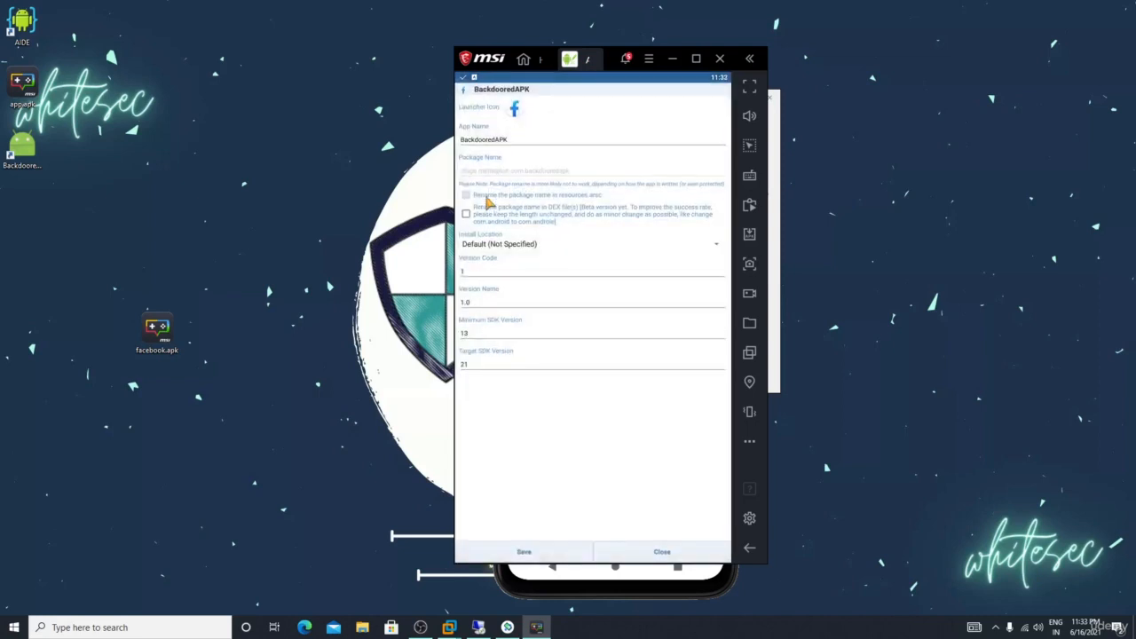
# - Change the App Name from BackdooredAPK to 'facebook' and save the signed APK
pyautogui.doubleClick(484, 139)
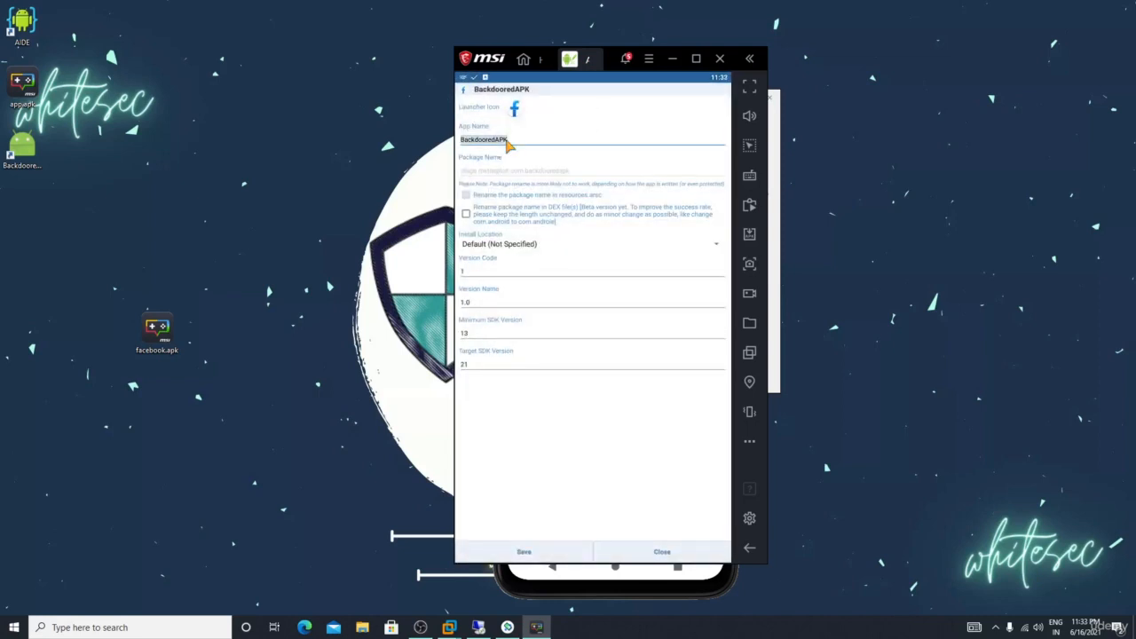
pyautogui.doubleClick(483, 140)
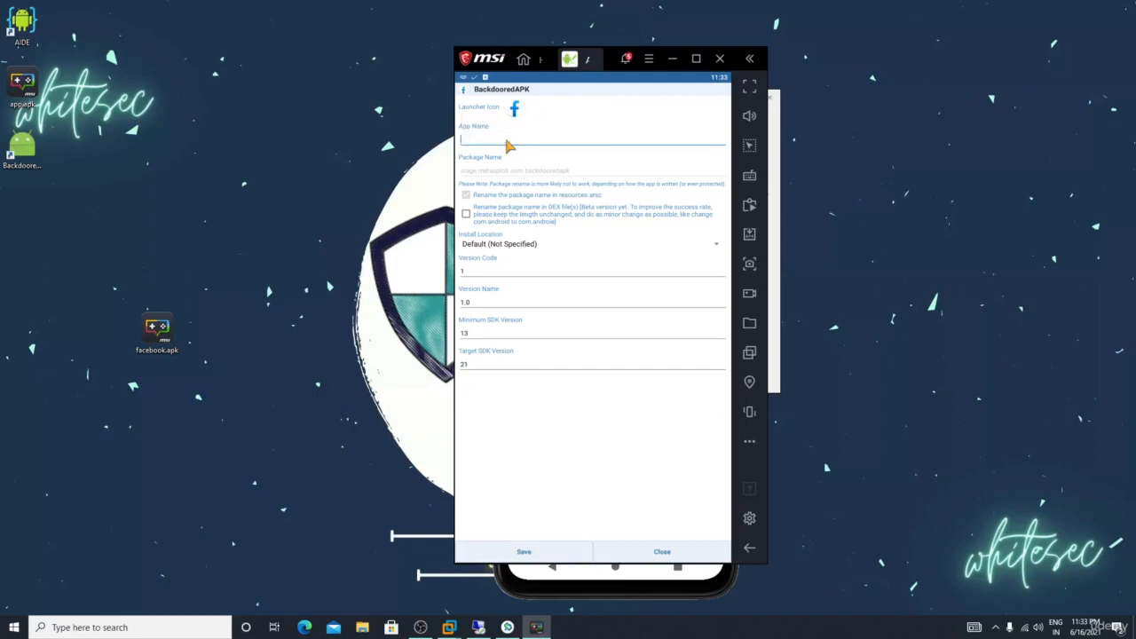
pyautogui.write('facebook')
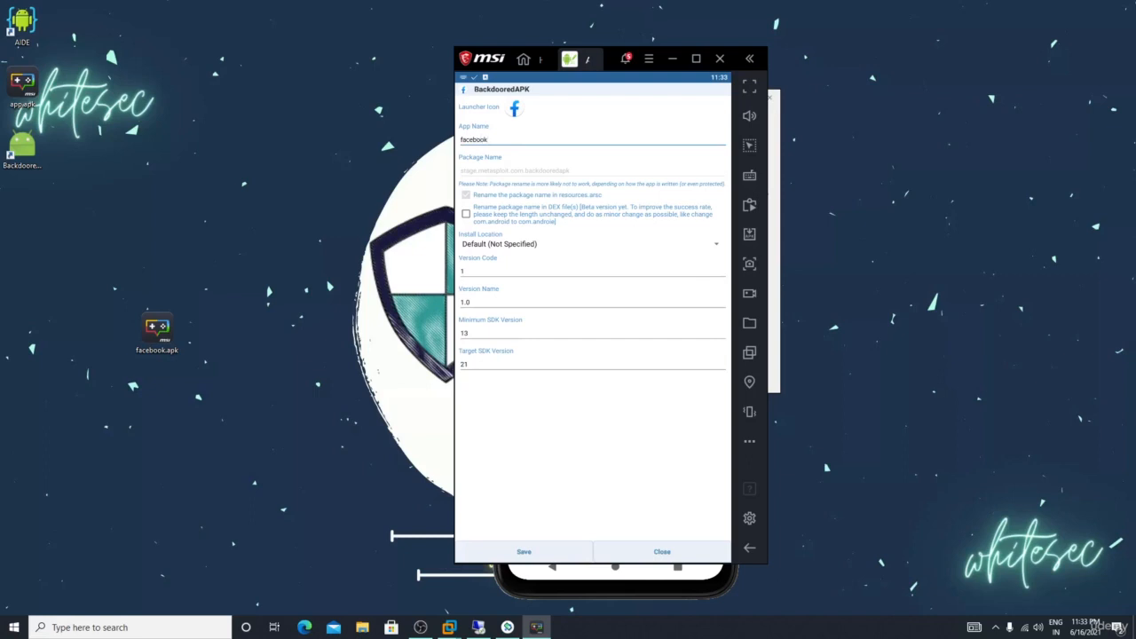
pyautogui.click(523, 551)
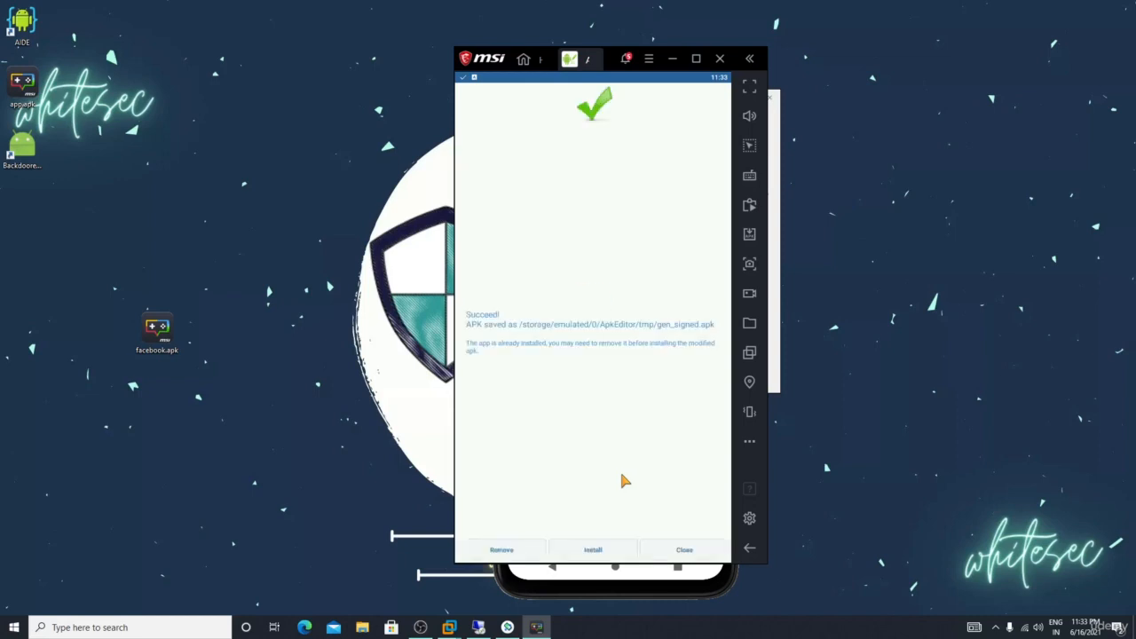
pyautogui.moveTo(658, 559)
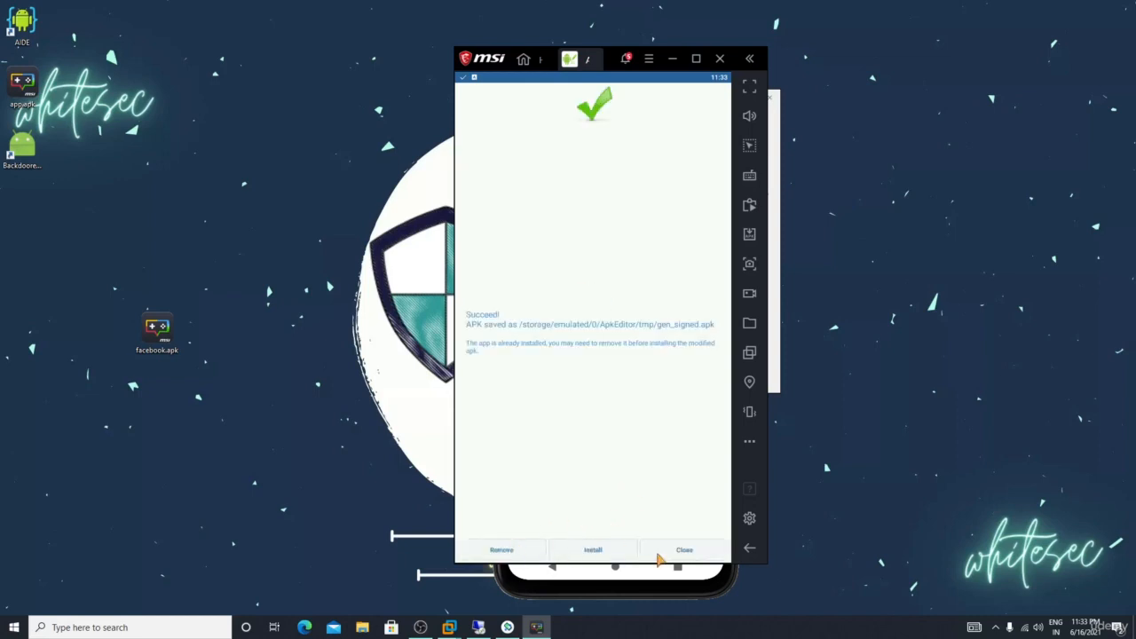
# - Dismiss APK Editor's success screen and bring up Media Manager
pyautogui.click(684, 549)
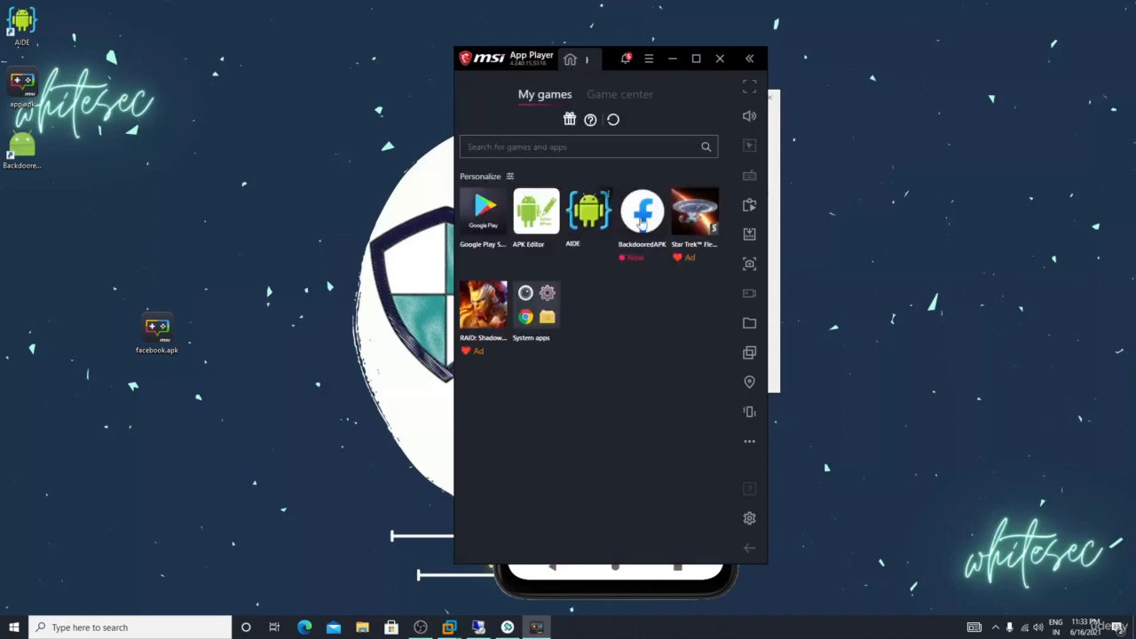
pyautogui.rightClick(641, 211)
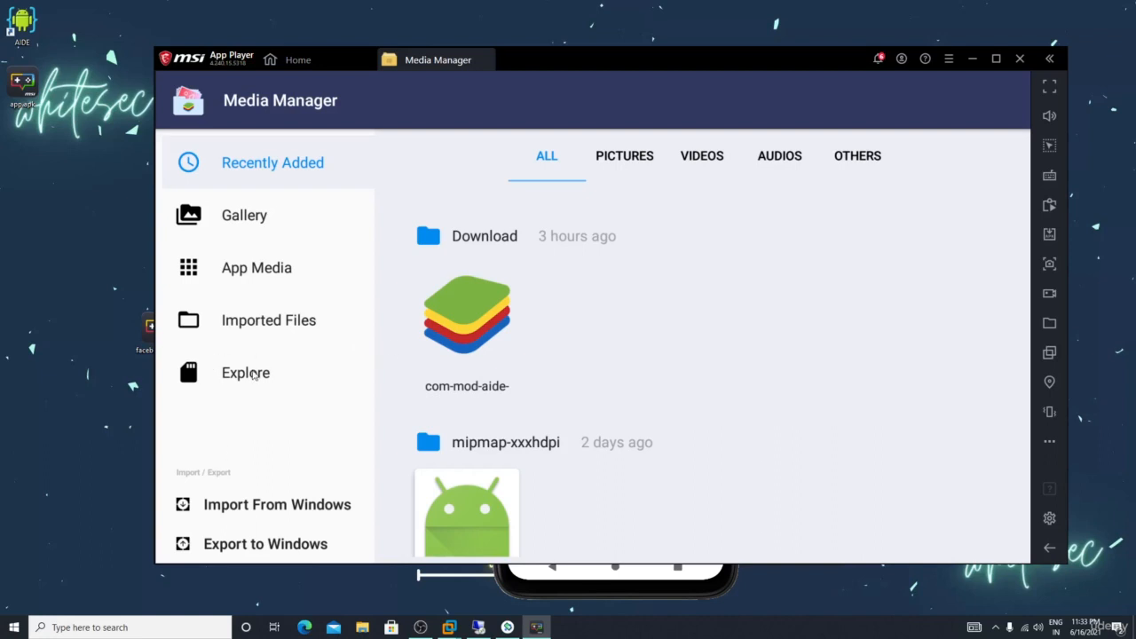
# - Browse device storage in Media Manager and open the ApkEditor folder
pyautogui.click(245, 372)
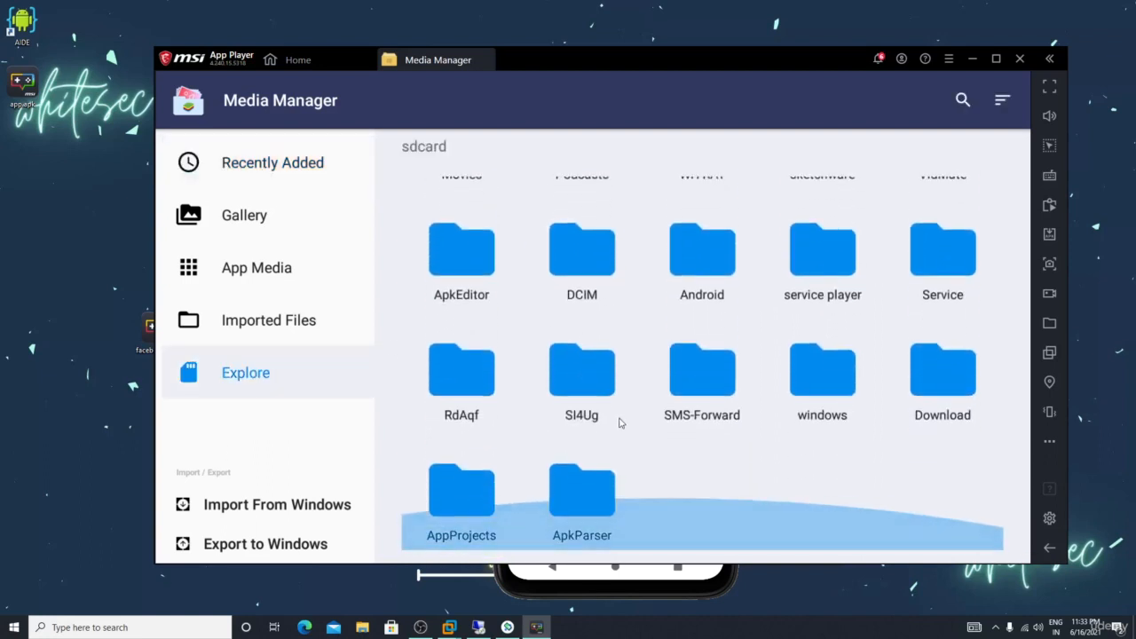
pyautogui.doubleClick(461, 249)
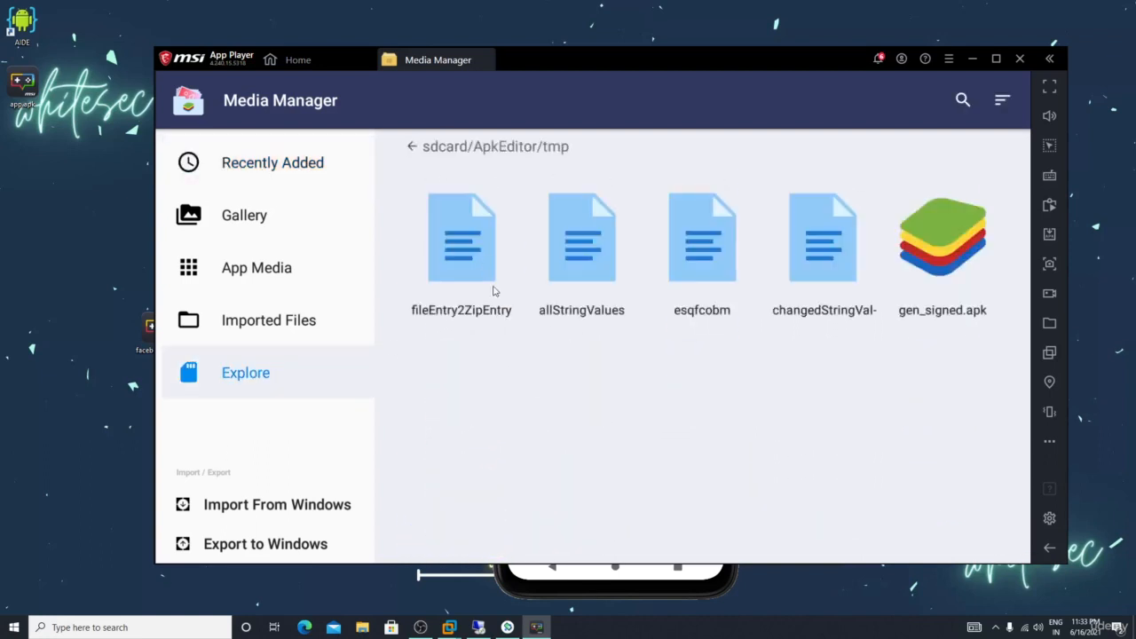
pyautogui.moveTo(941, 290)
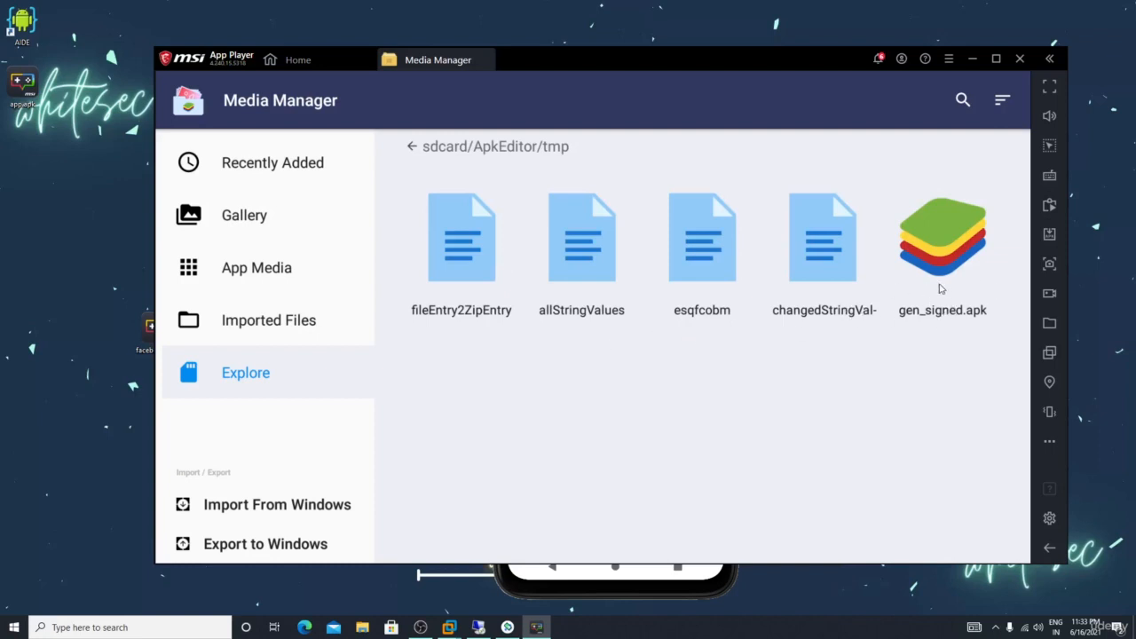
pyautogui.moveTo(942, 289)
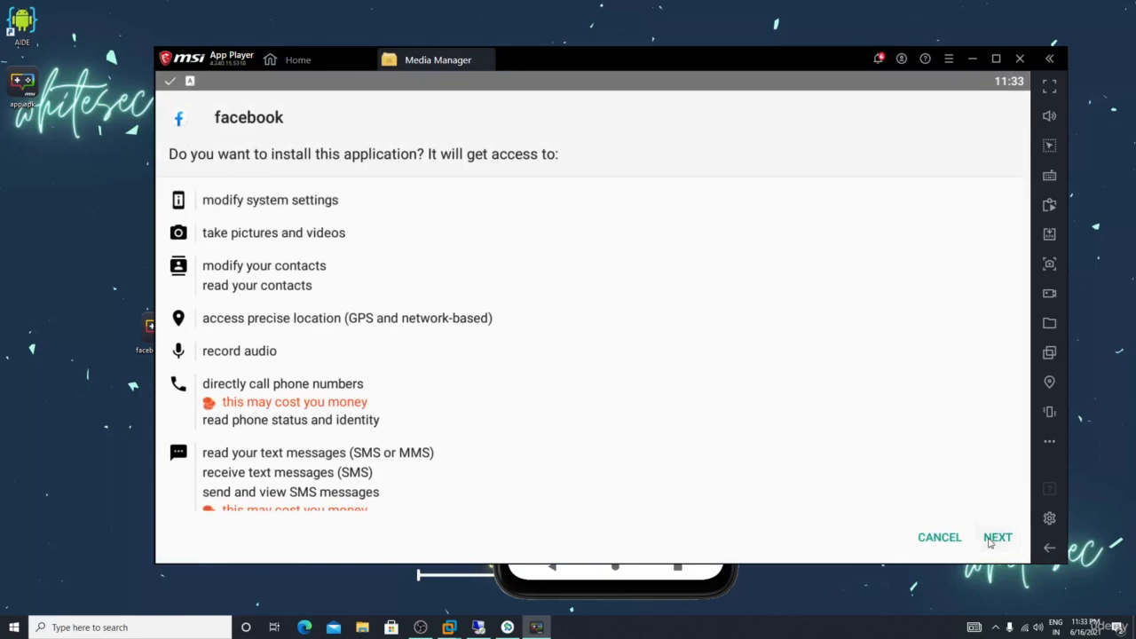
# - Cancel the facebook install prompt, return to ApkEditor, and close Media Manager
pyautogui.click(997, 537)
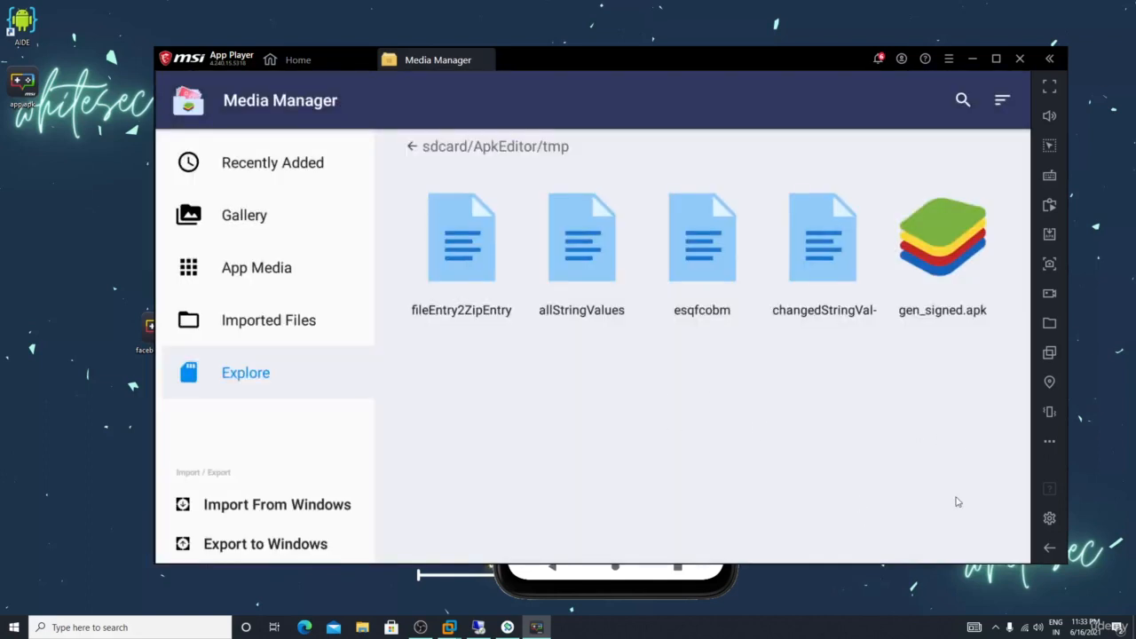
pyautogui.click(410, 145)
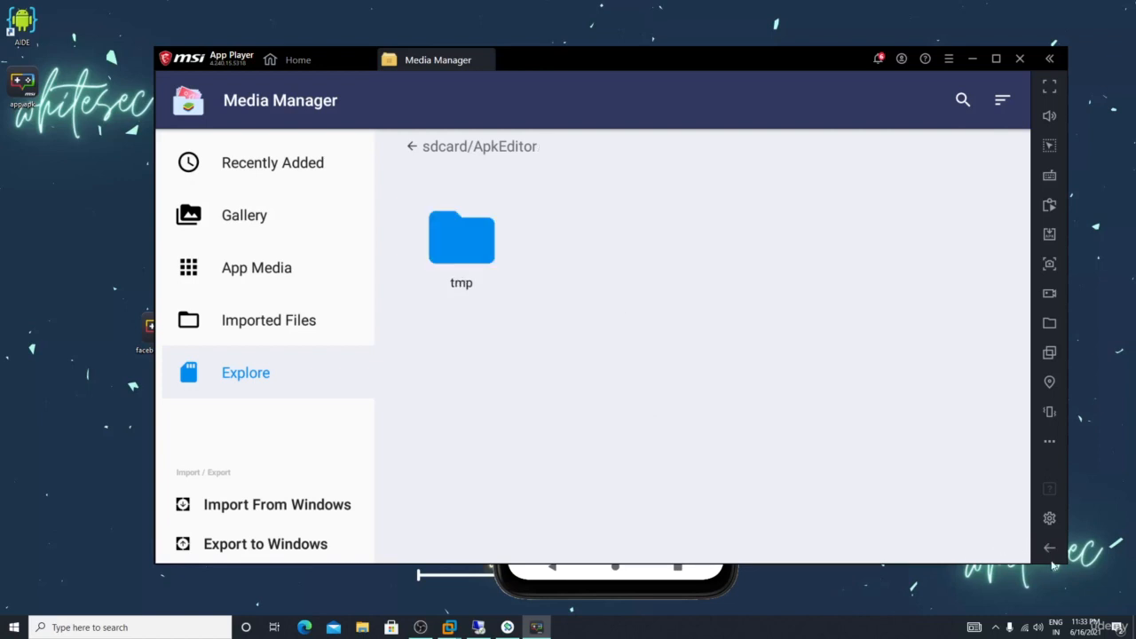
pyautogui.click(409, 145)
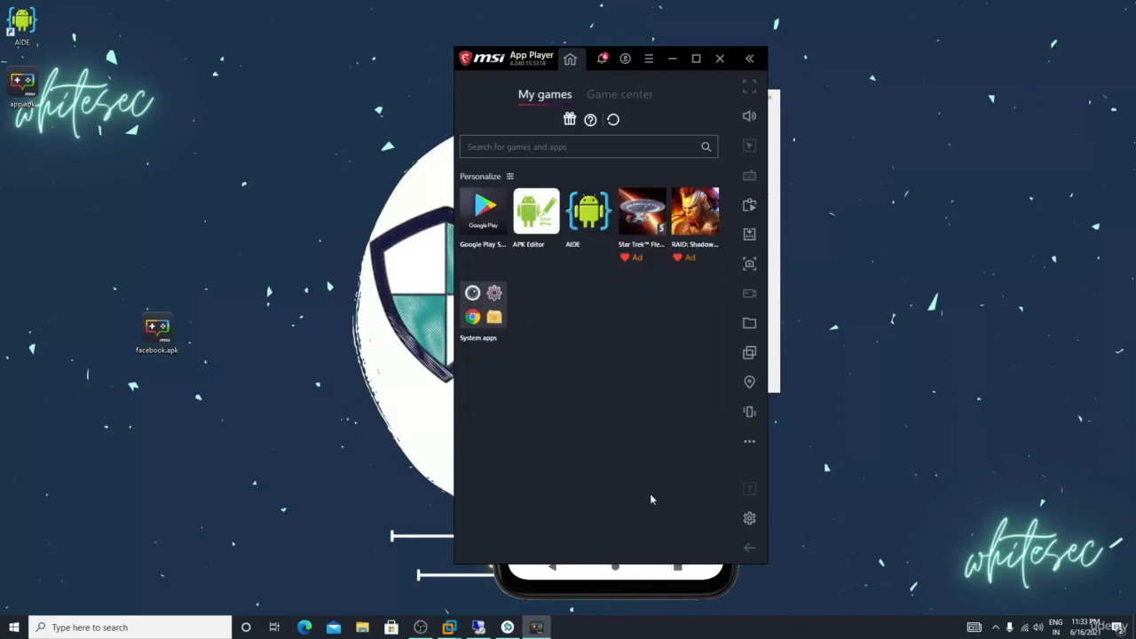
pyautogui.moveTo(624, 411)
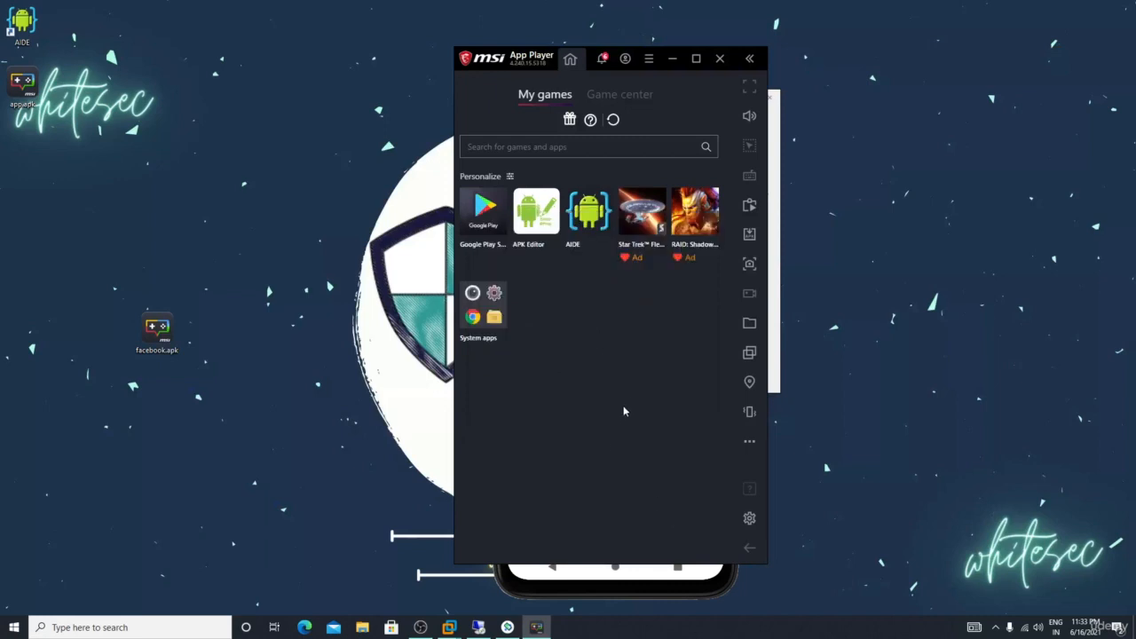
pyautogui.moveTo(1067, 441)
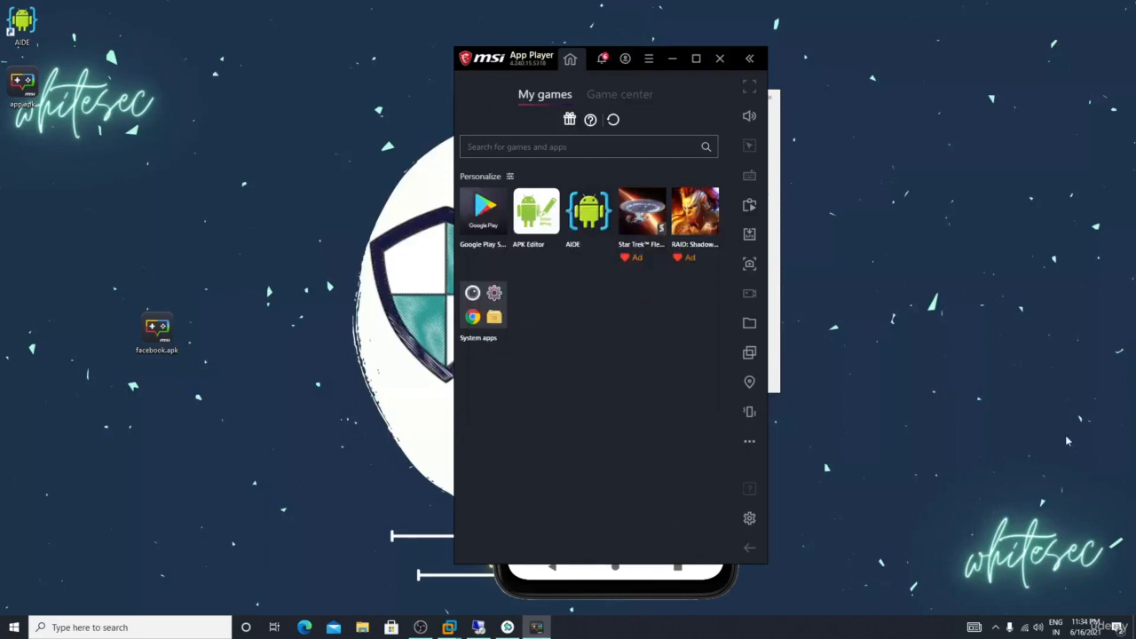